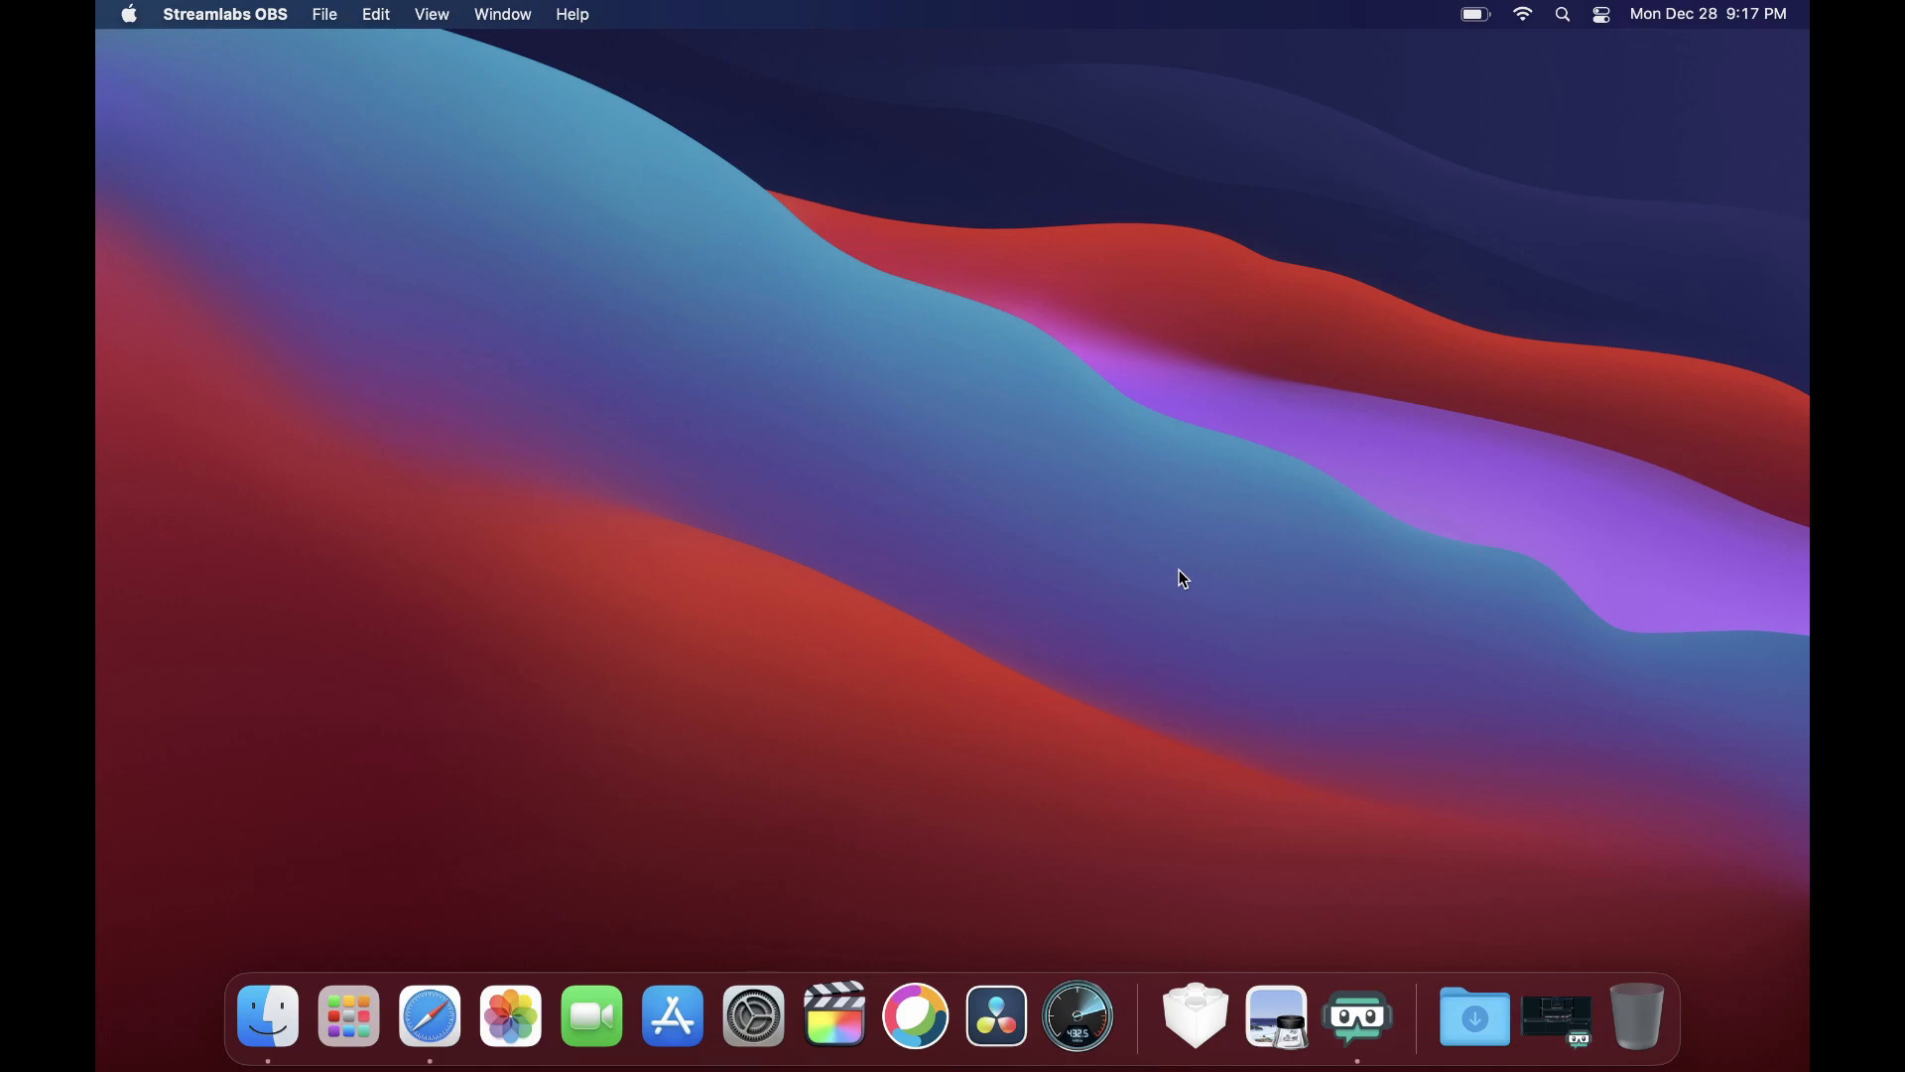
pyautogui.moveTo(1073, 1016)
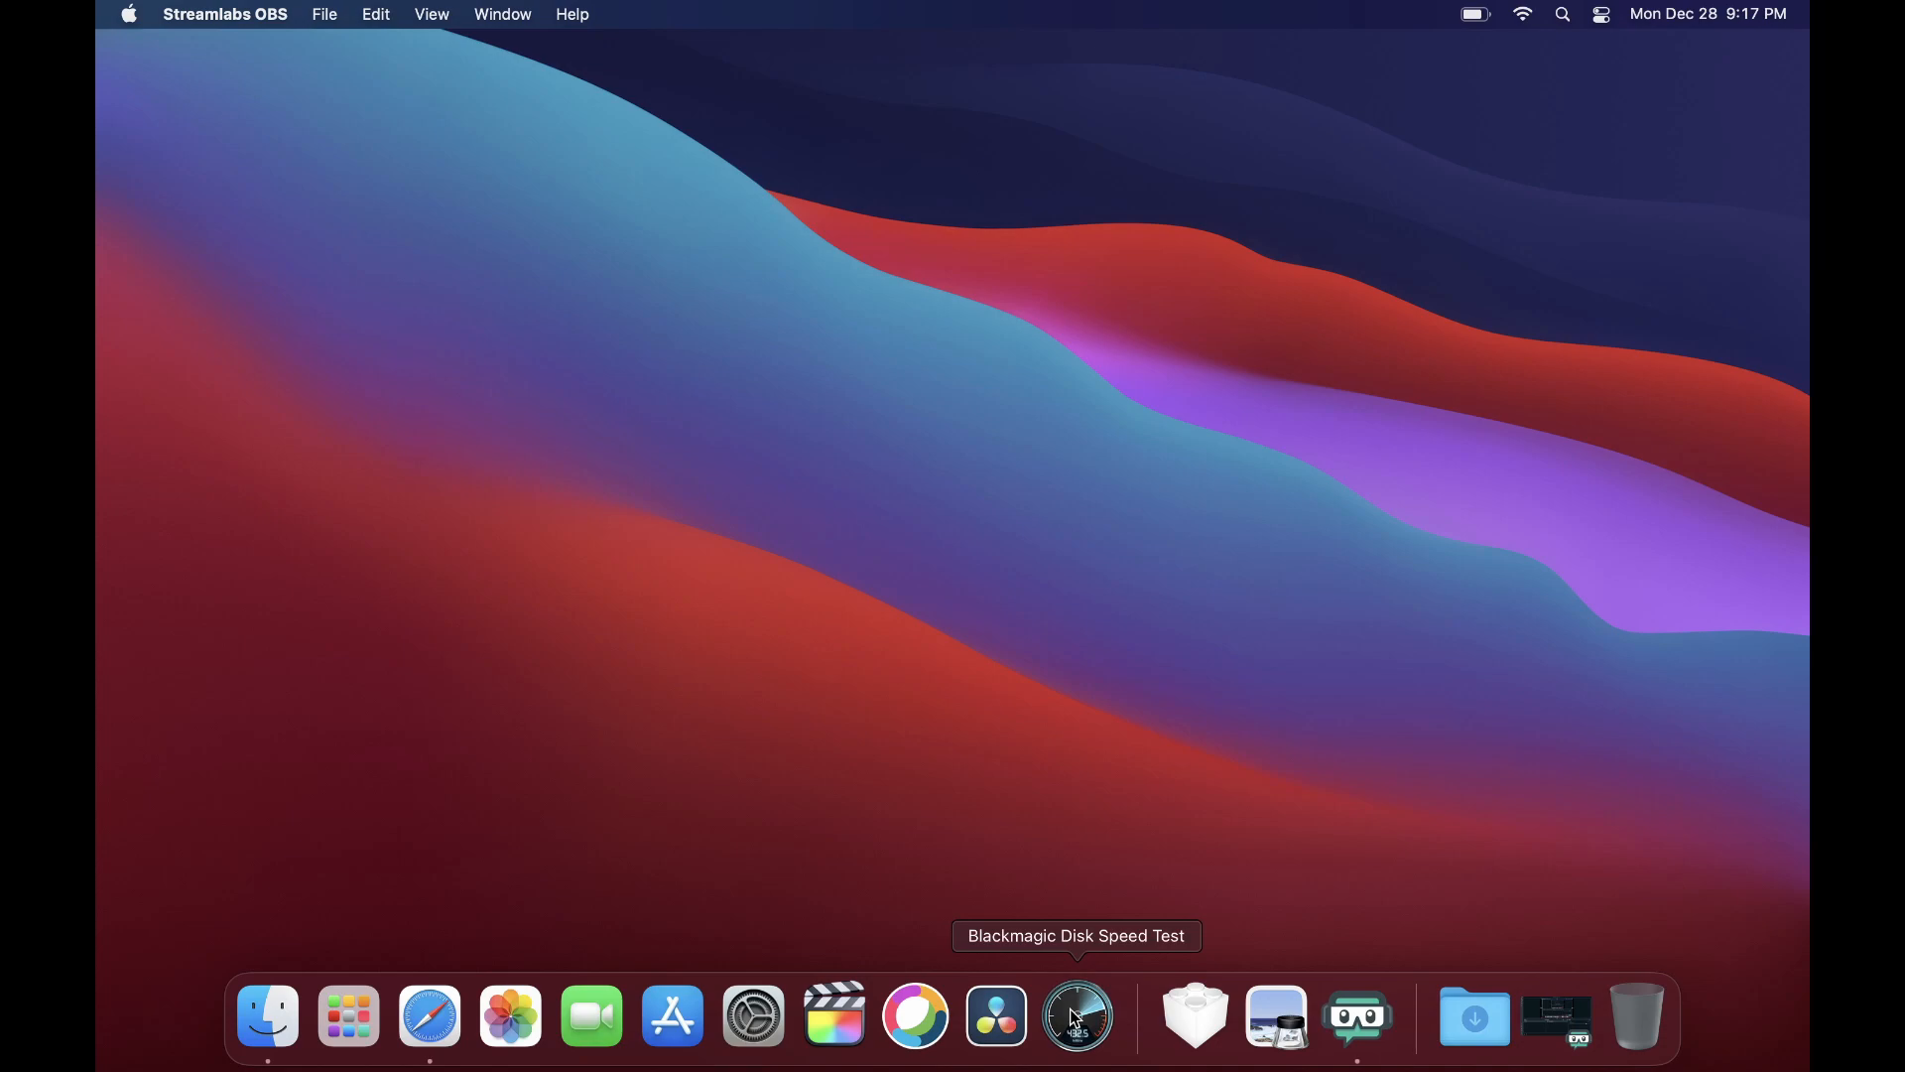
# Step: Launch Blackmagic Disk Speed Test from the Dock
pyautogui.click(1076, 1016)
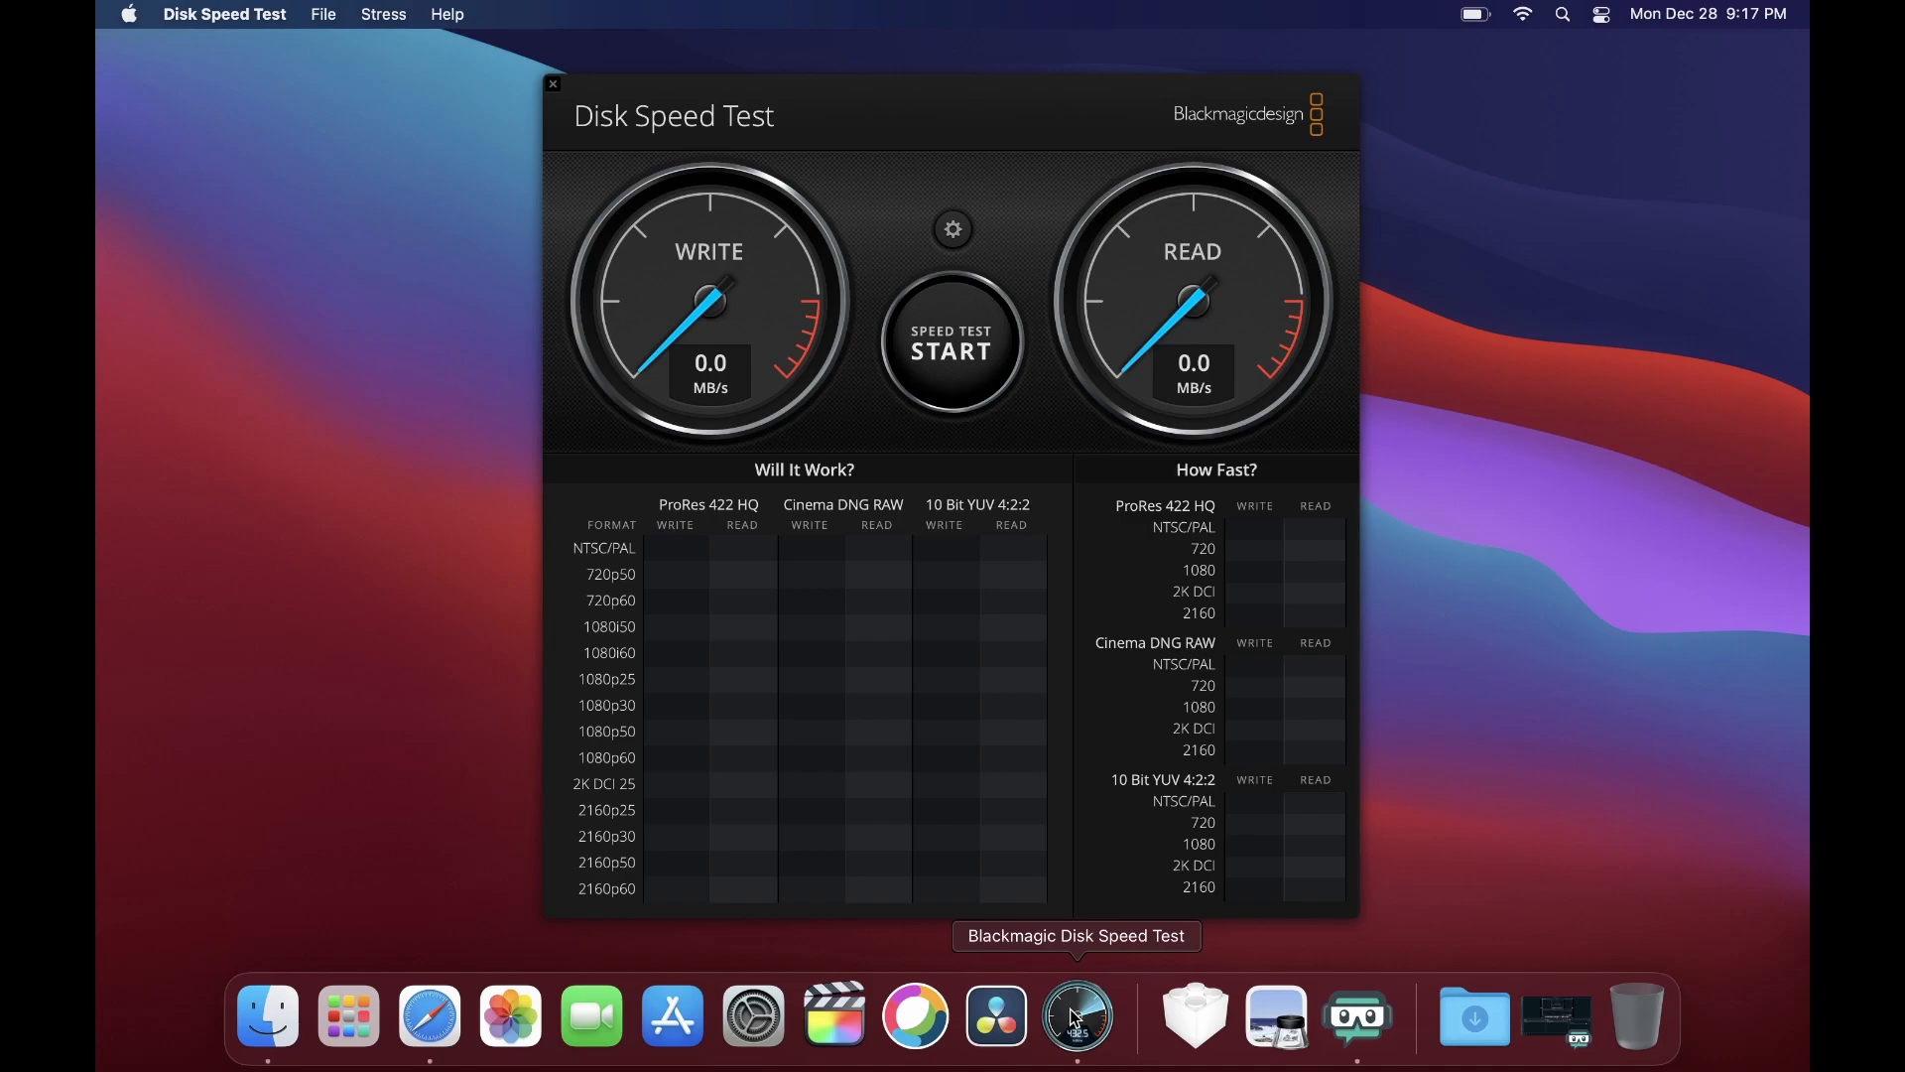
pyautogui.moveTo(1074, 997)
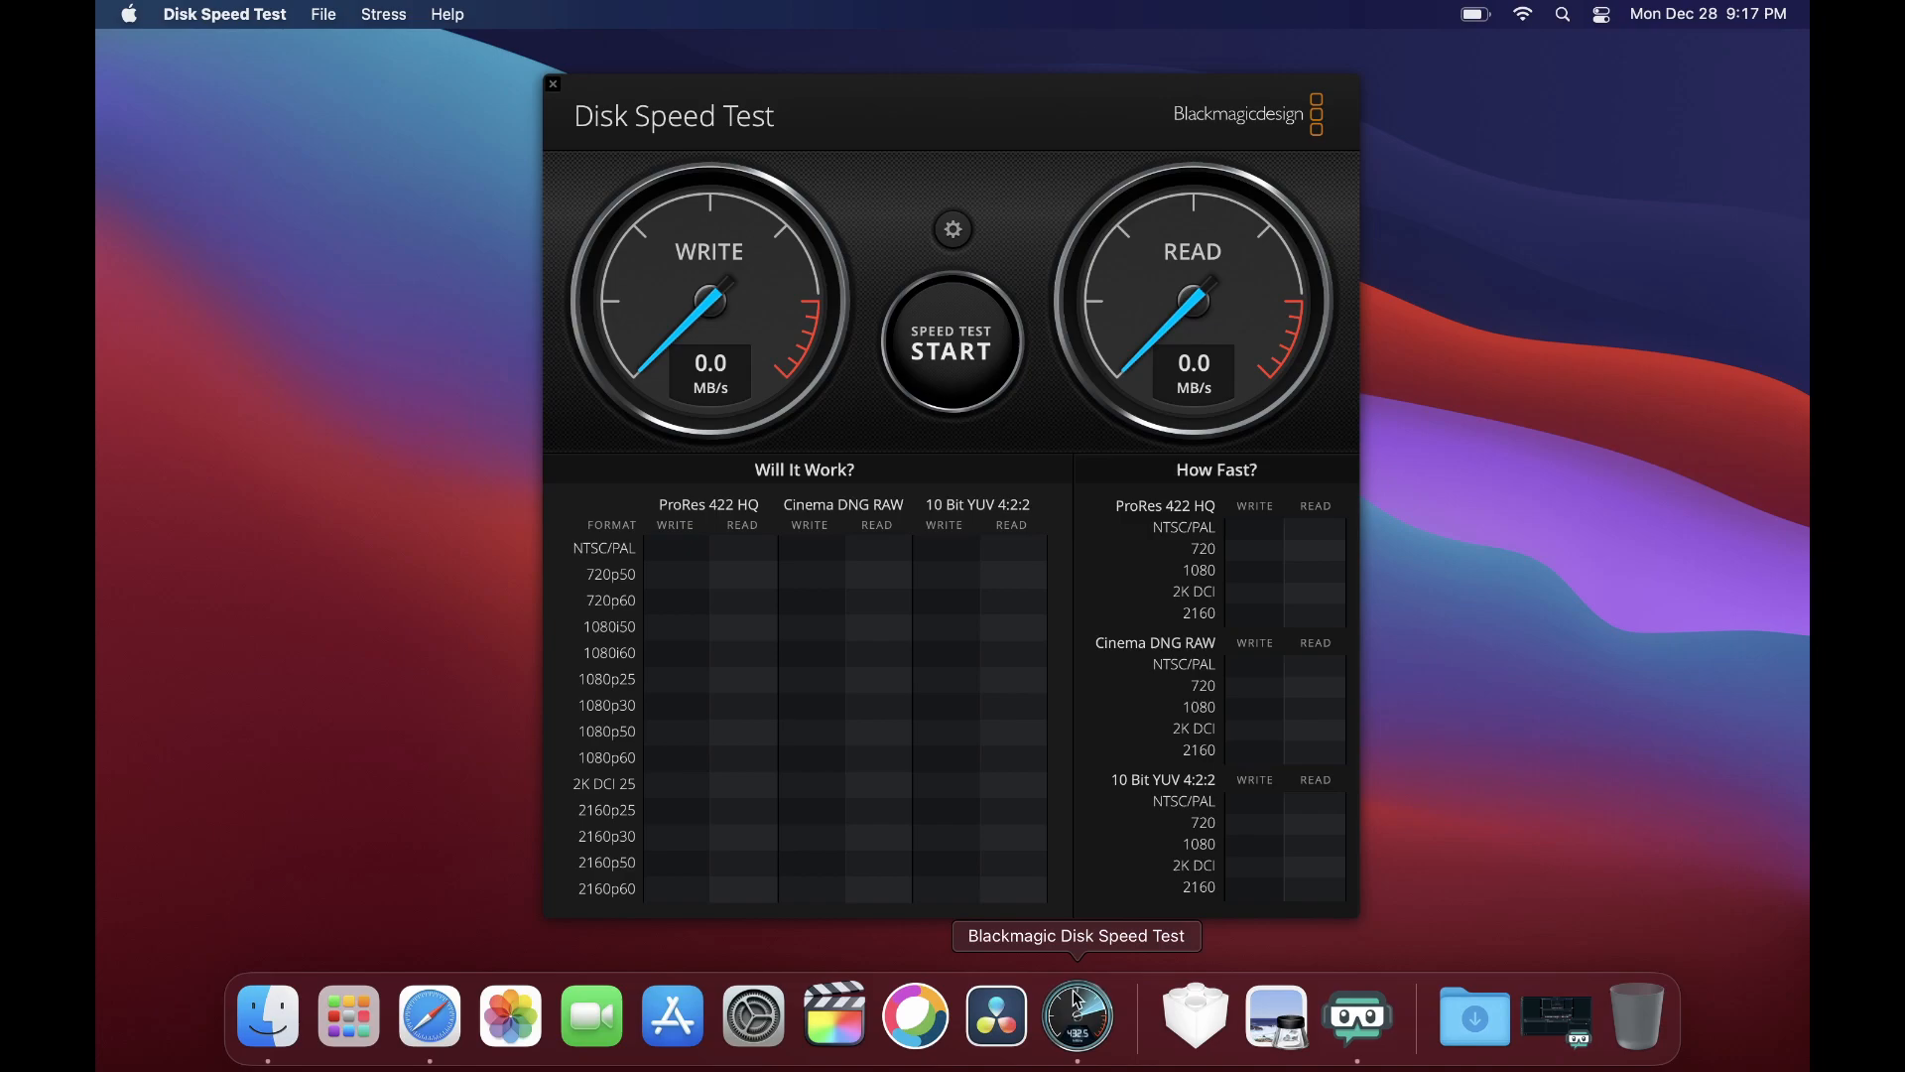
# Step: Start the disk speed test with both gauges still at 0.0 MB/s
pyautogui.click(951, 344)
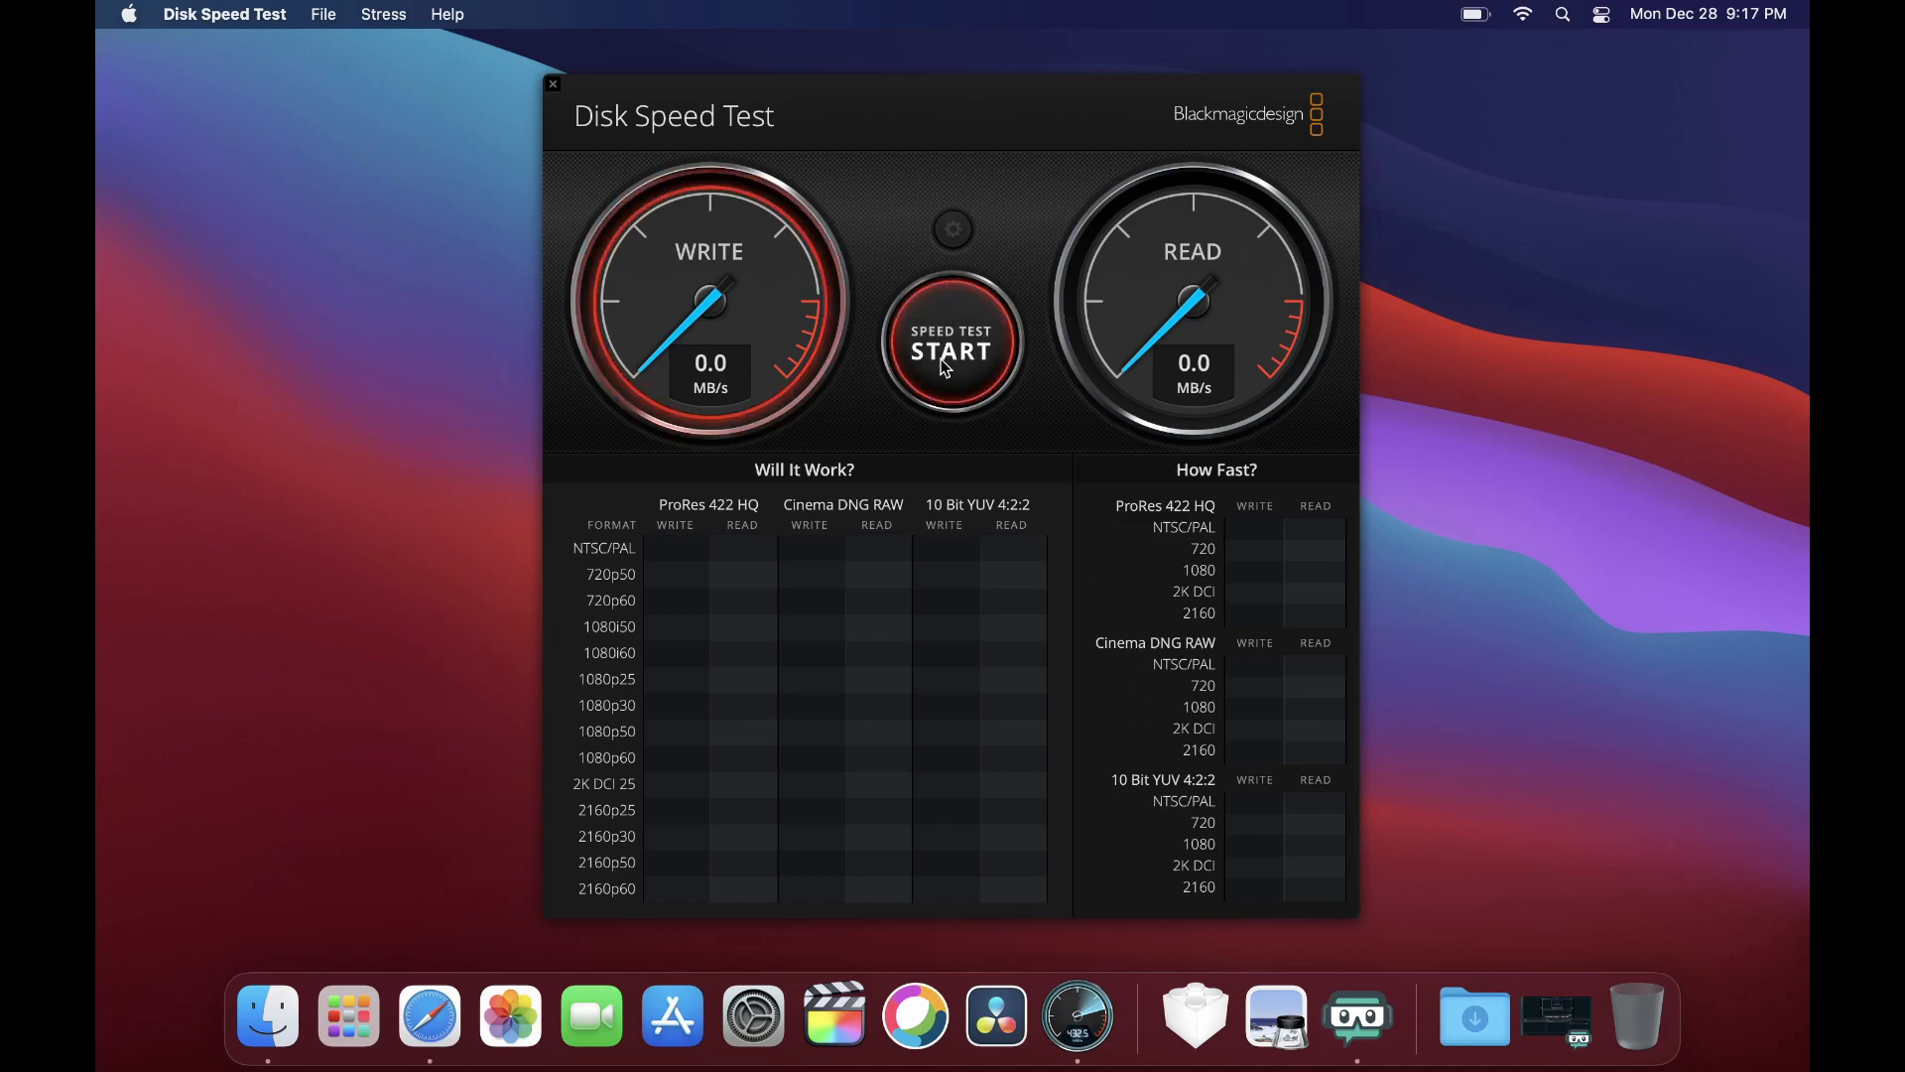
# Step: Let the test cycle until write reads near 2000 MB/s and read near 2600 MB/s, all formats green
pyautogui.click(951, 353)
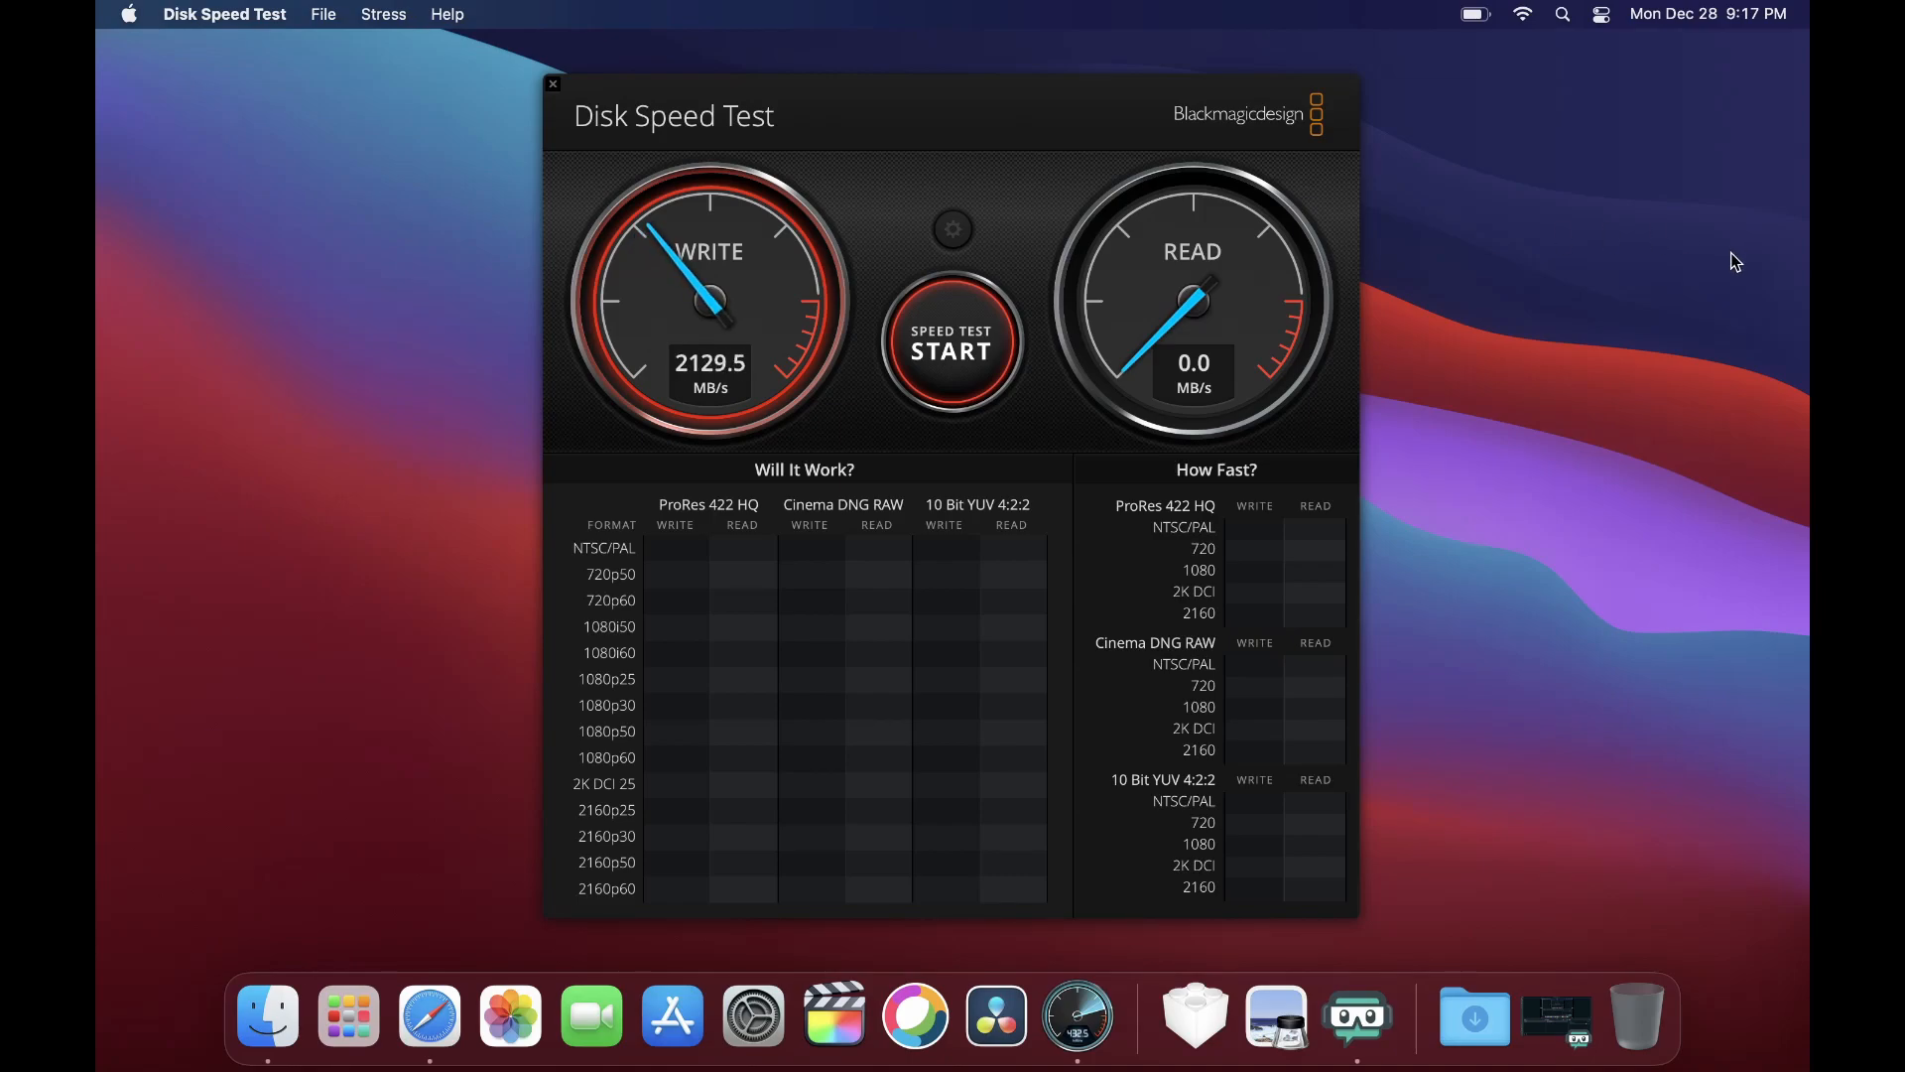
pyautogui.click(951, 343)
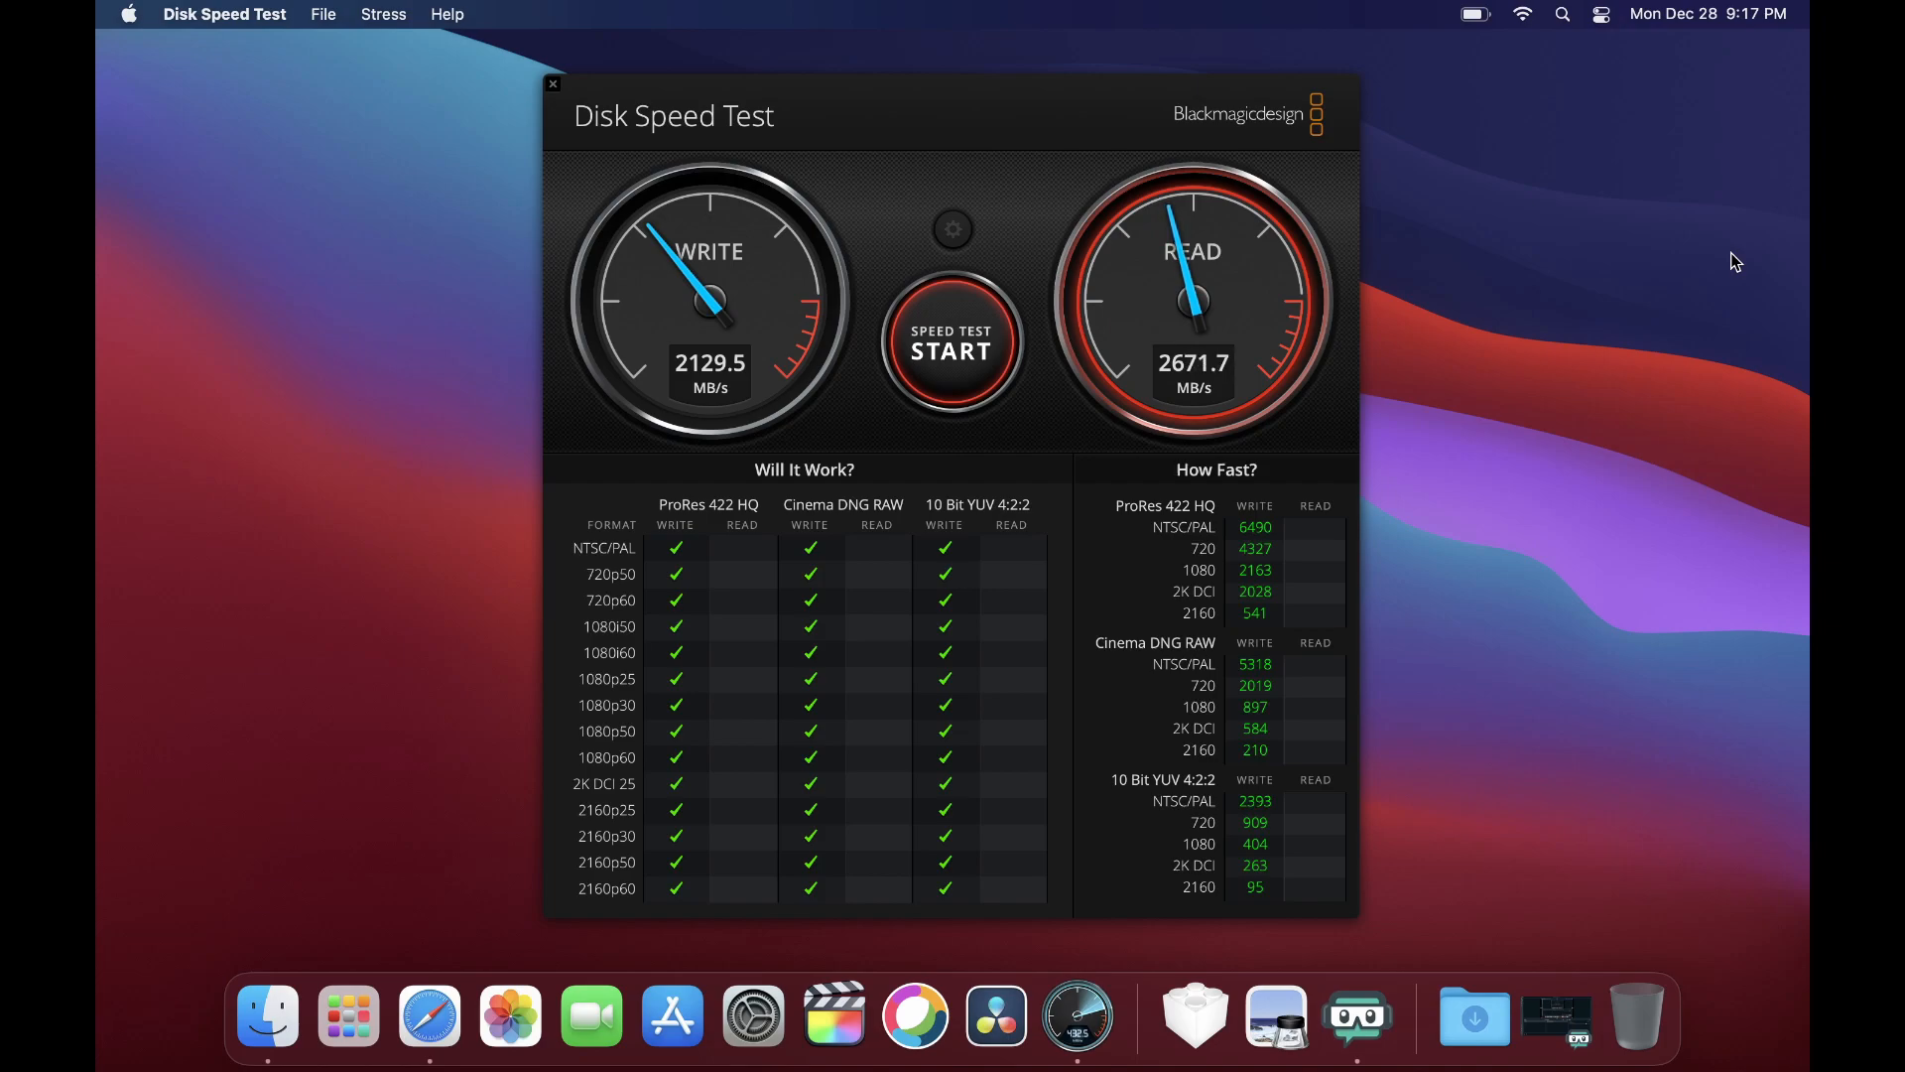
pyautogui.click(950, 342)
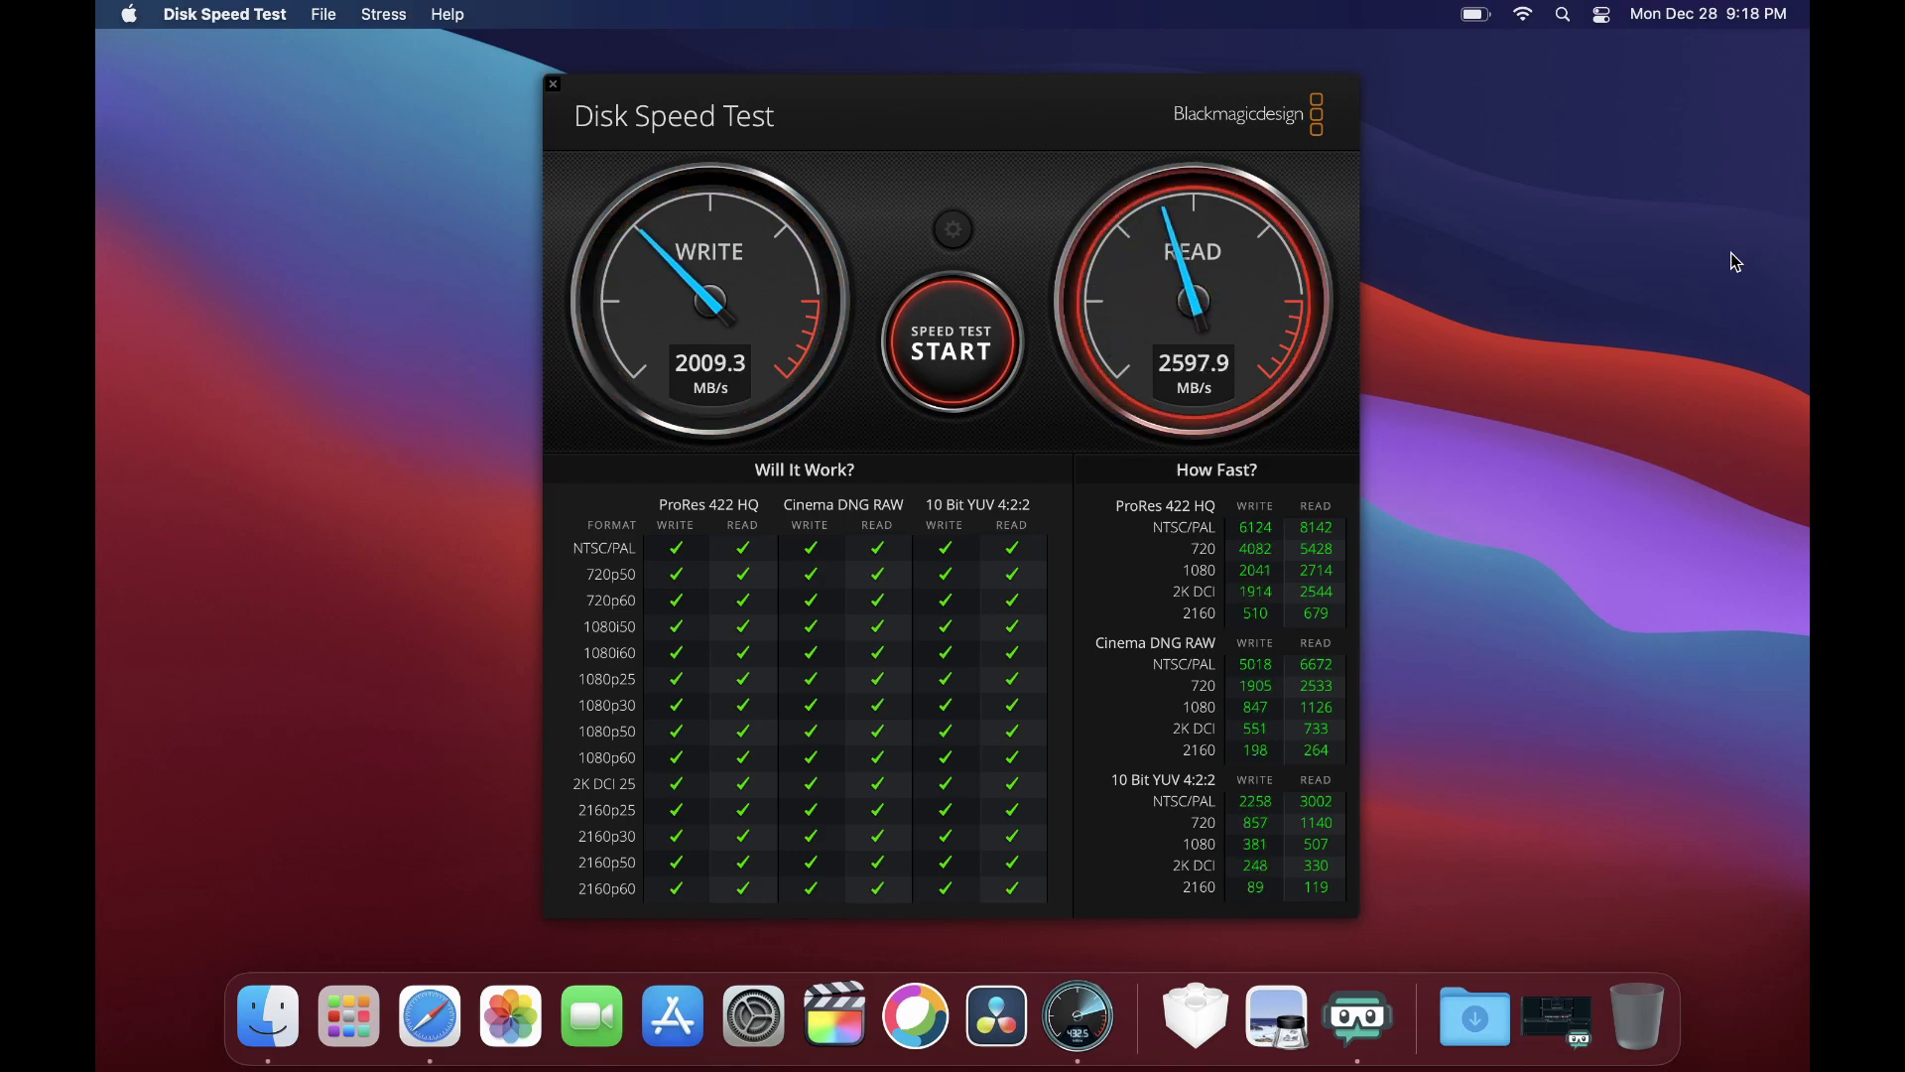
pyautogui.click(950, 346)
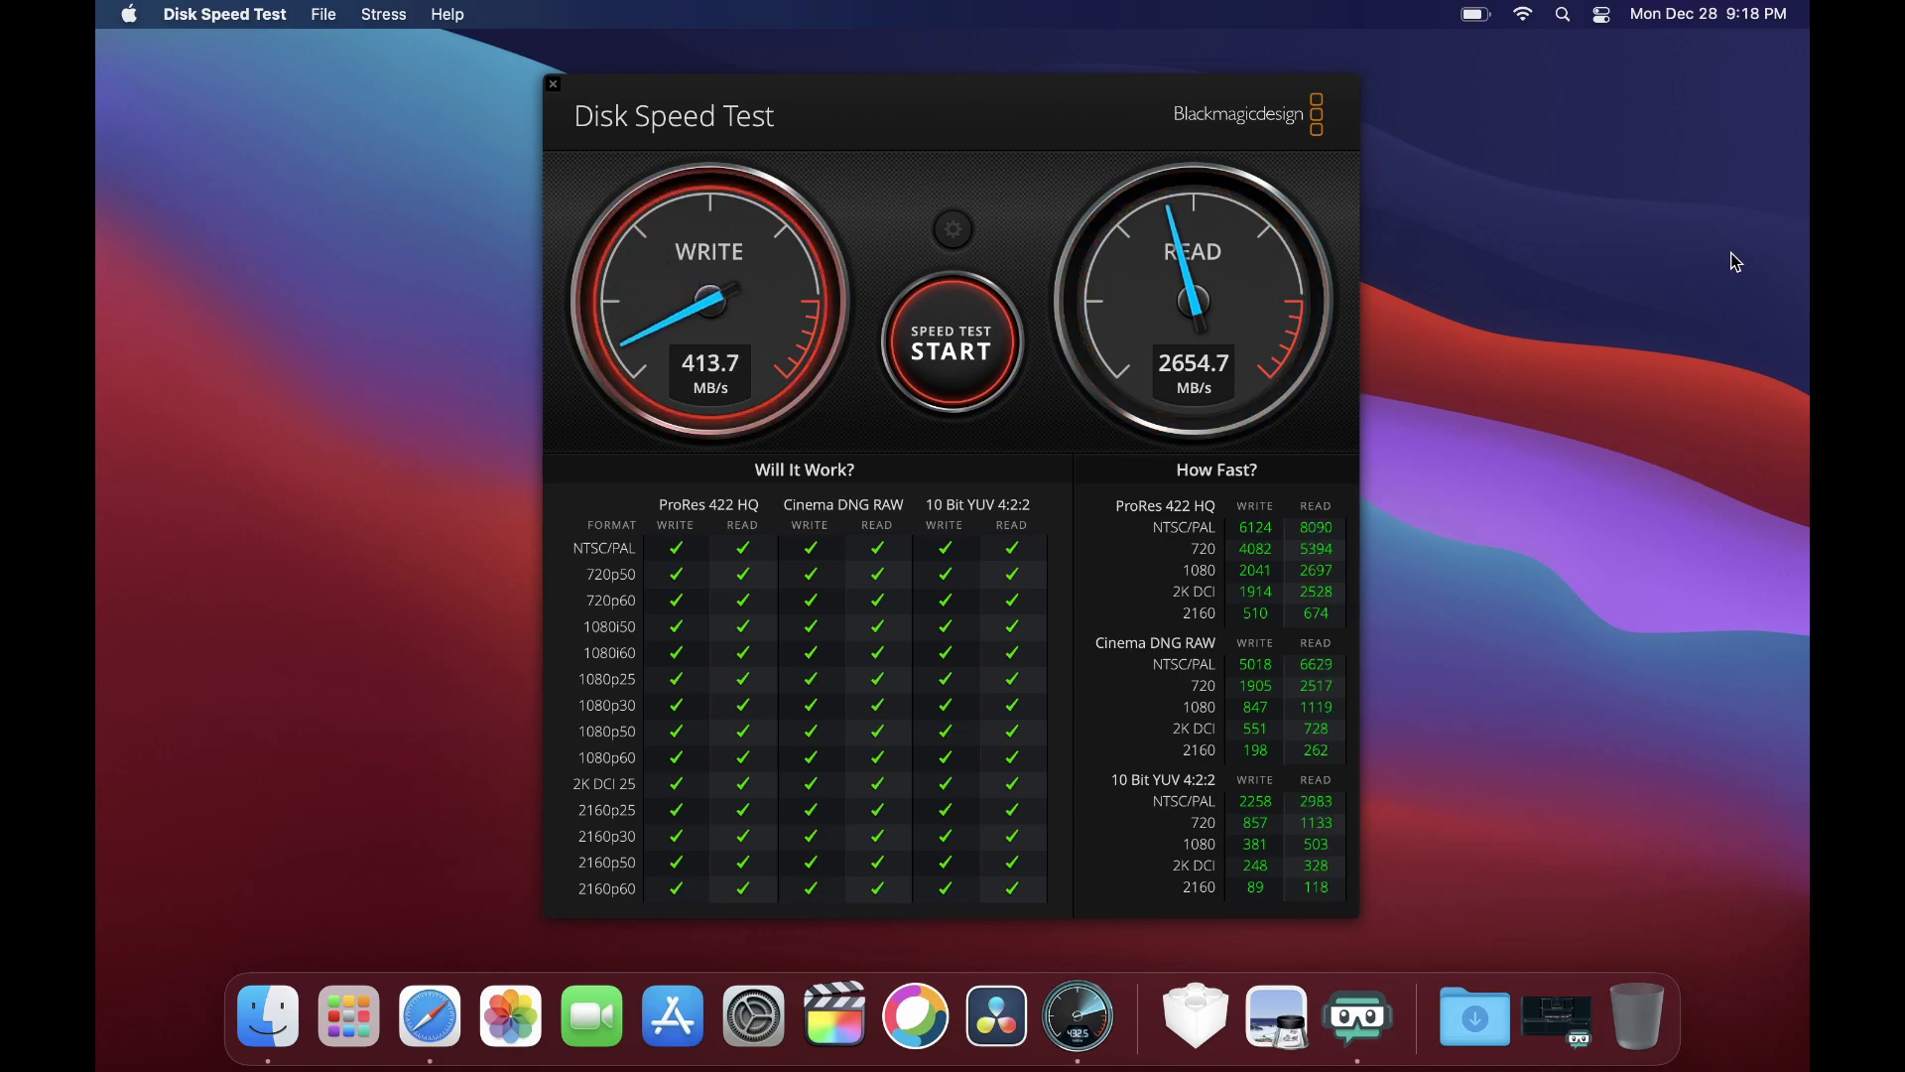